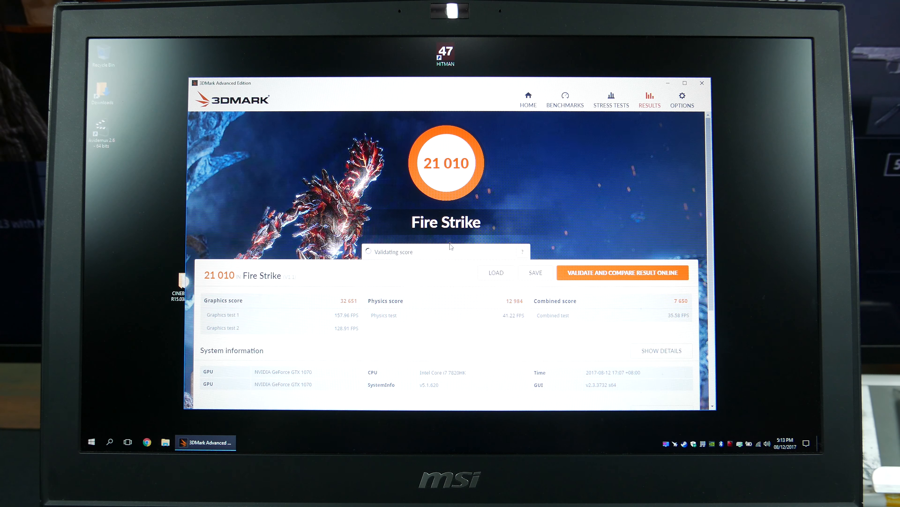
mouse_move(456, 205)
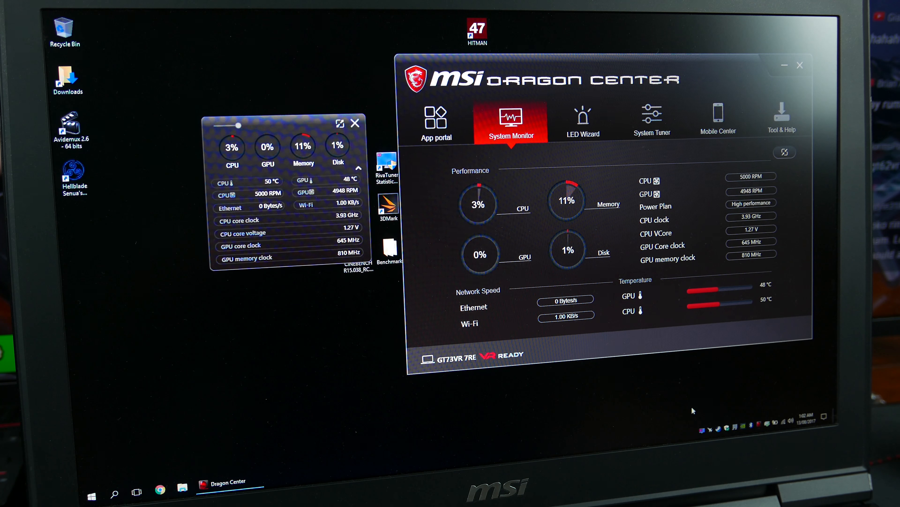
mouse_move(667, 299)
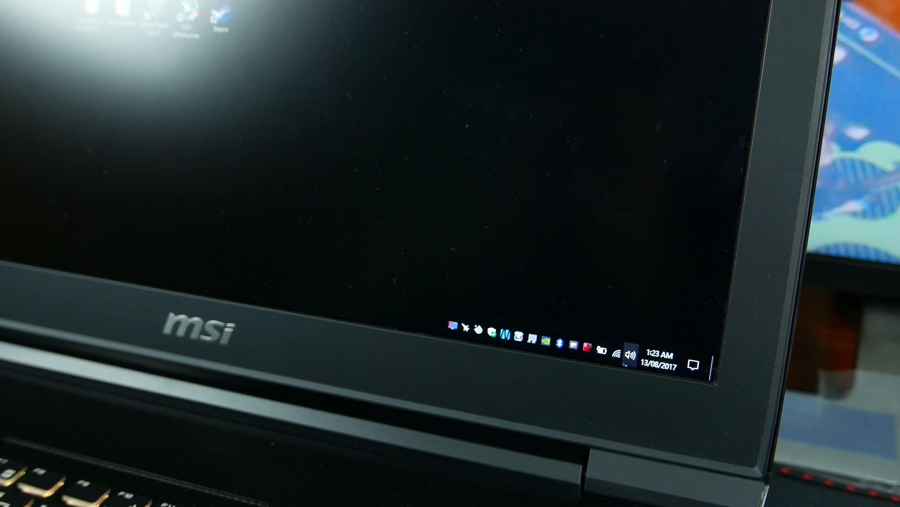
mouse_move(276, 173)
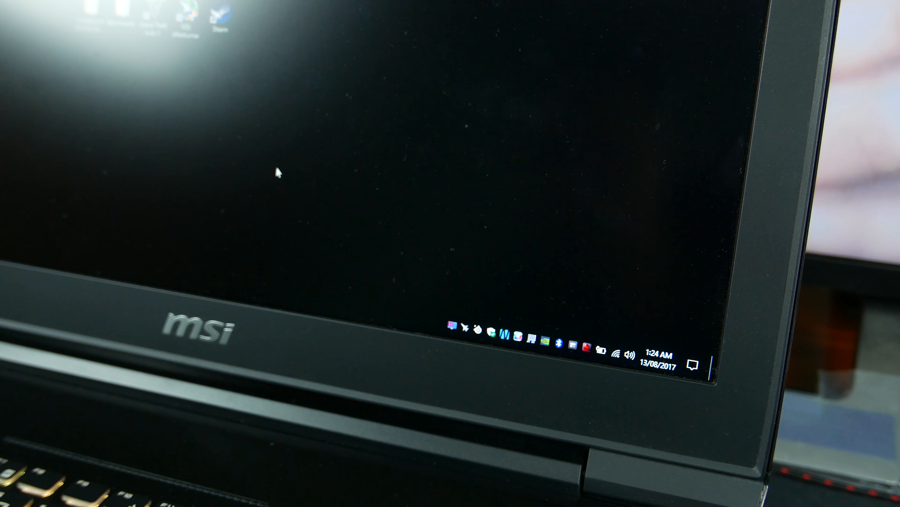
Bring up Dragon Center's Turbo Mode settings with all four CPU cores at 42
right_click(488, 336)
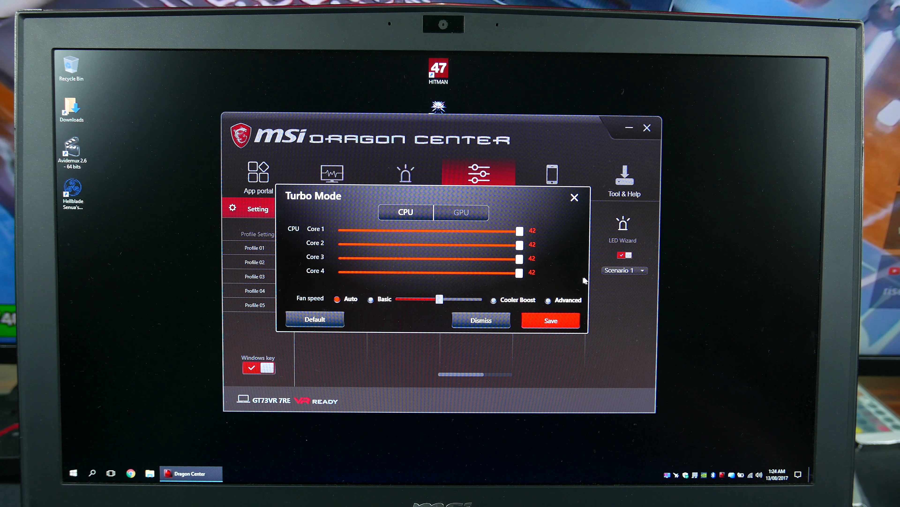
Dismiss the Turbo Mode dialog, leaving the System Tuner on Turbo shift with Auto fan speed
left_click(460, 213)
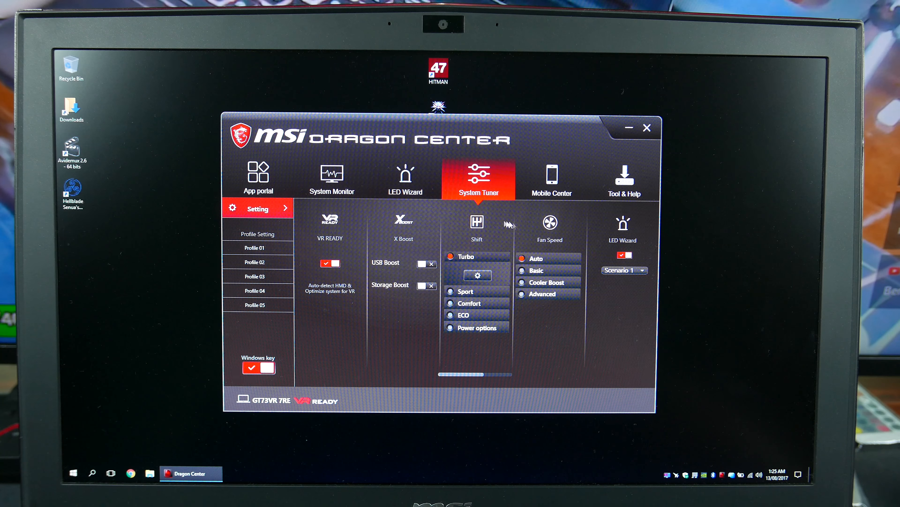
left_click(647, 128)
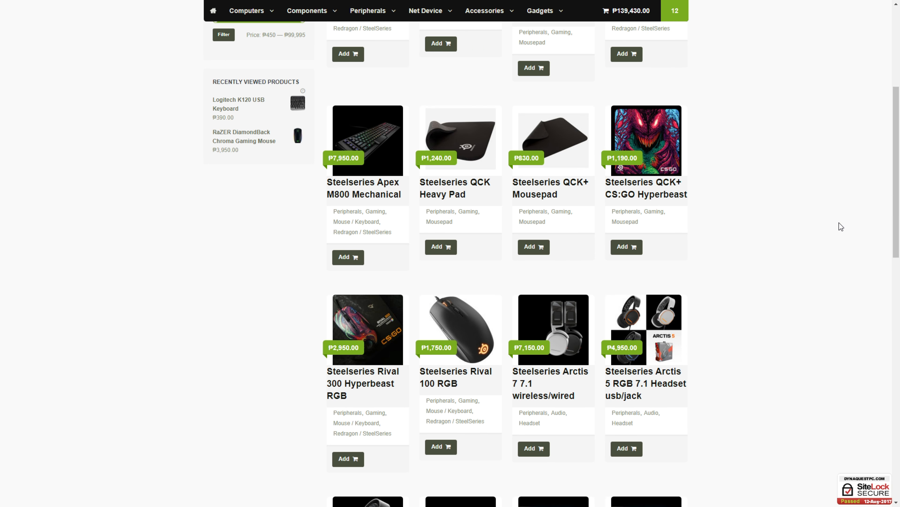
Browse the store's home page and speakers category, then view the cart totalling ₱187,210.00 with 20 items
scroll("down", 3)
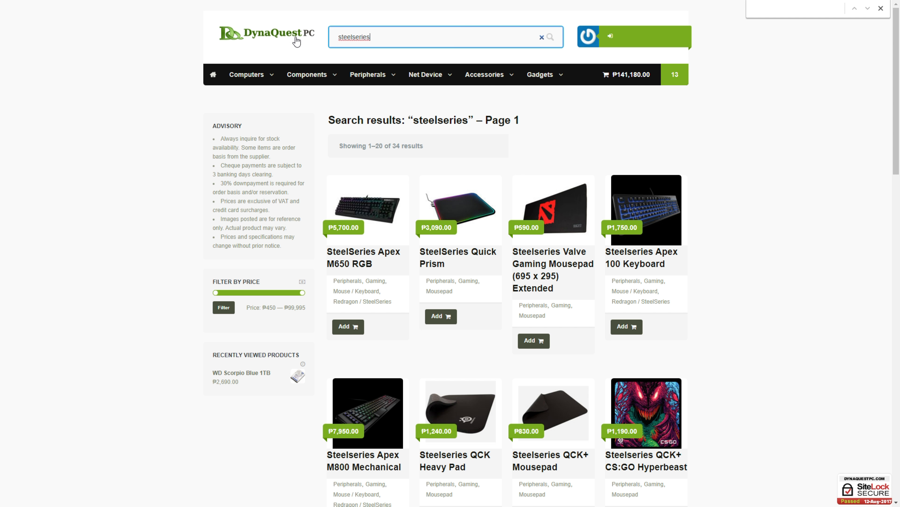
left_click(540, 36)
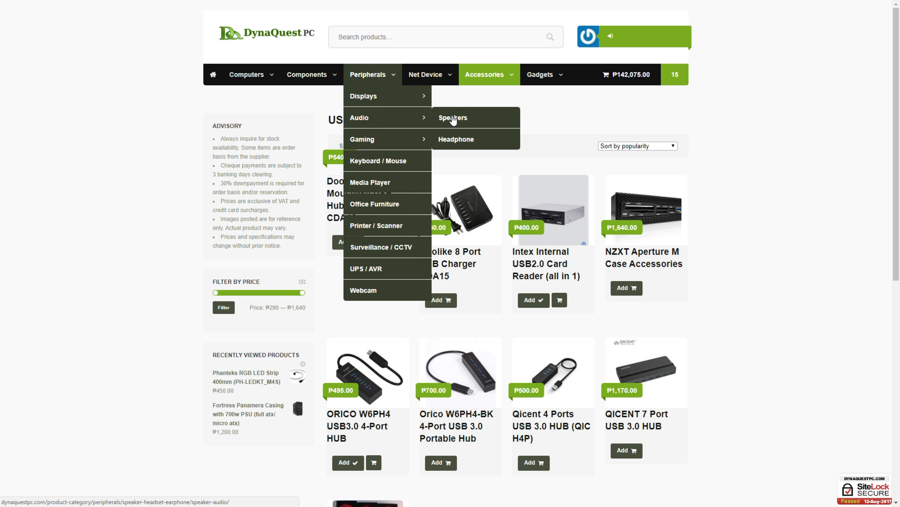
left_click(453, 118)
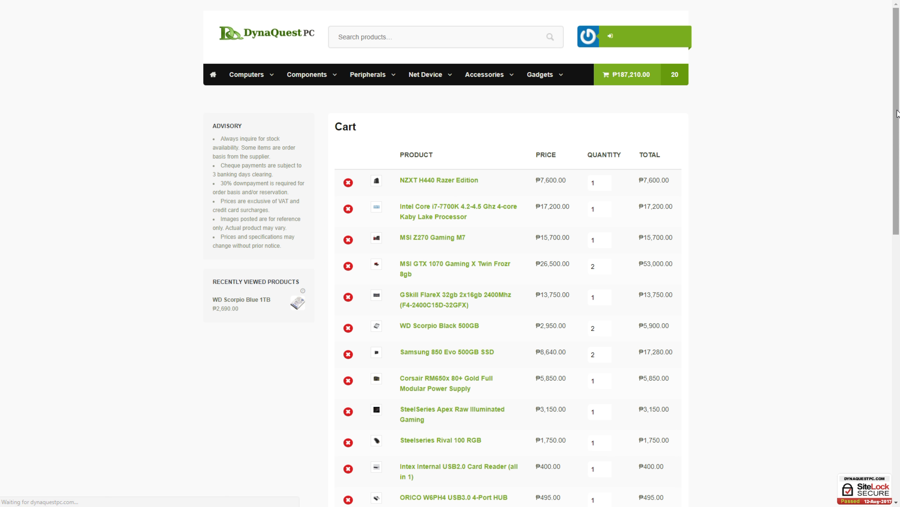
scroll("down", 3)
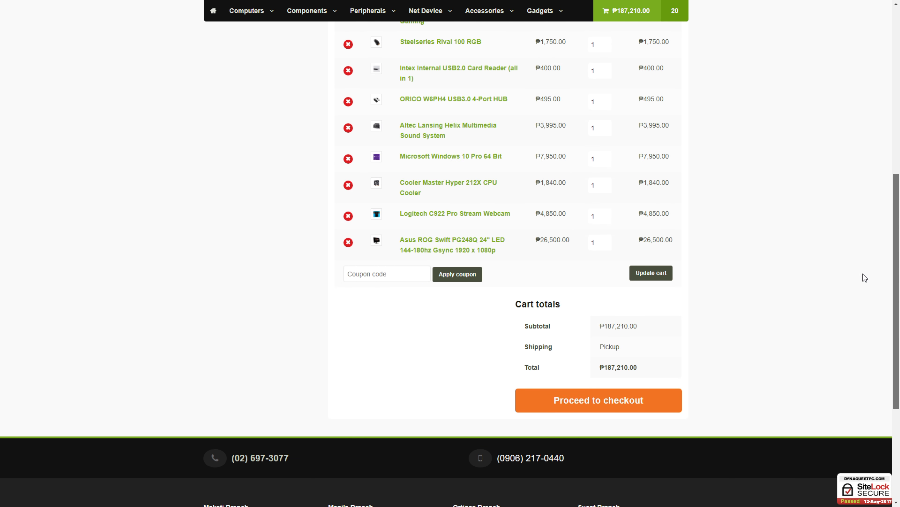